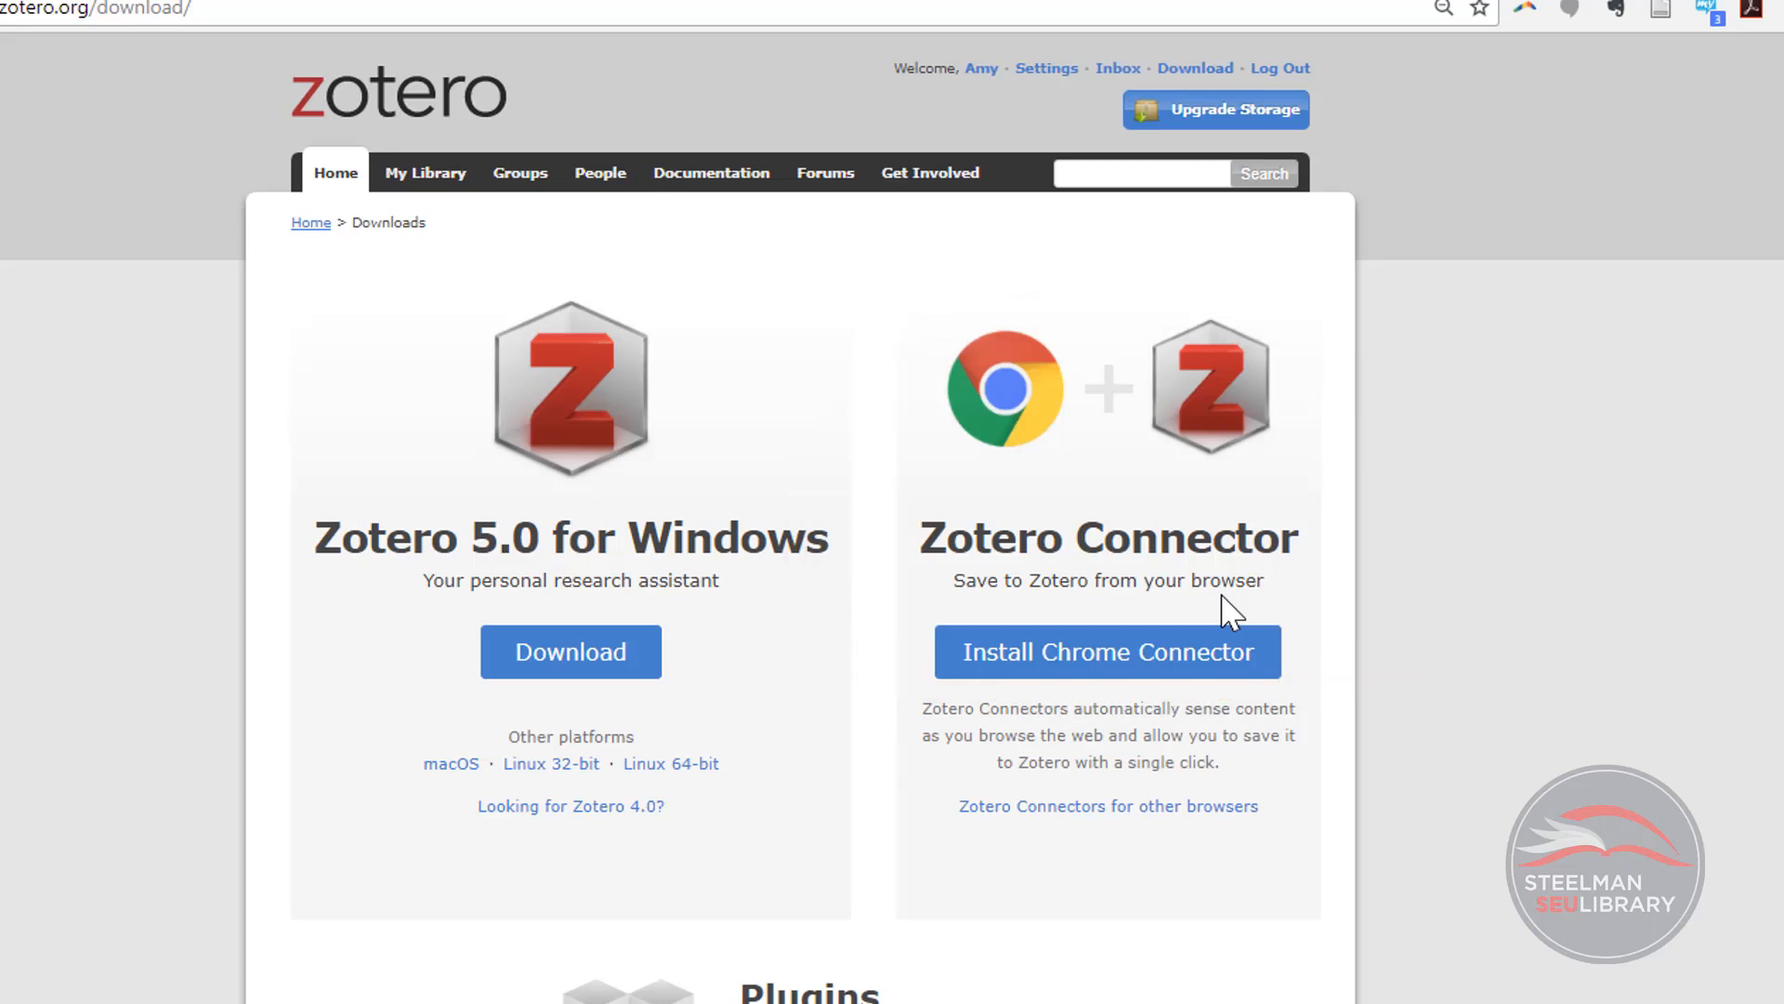
Step: Scroll the Zotero downloads page to reach the Zotero 5.0 for Windows Download button
{"action": "scroll", "scroll_direction": "down", "scroll_amount": 3}
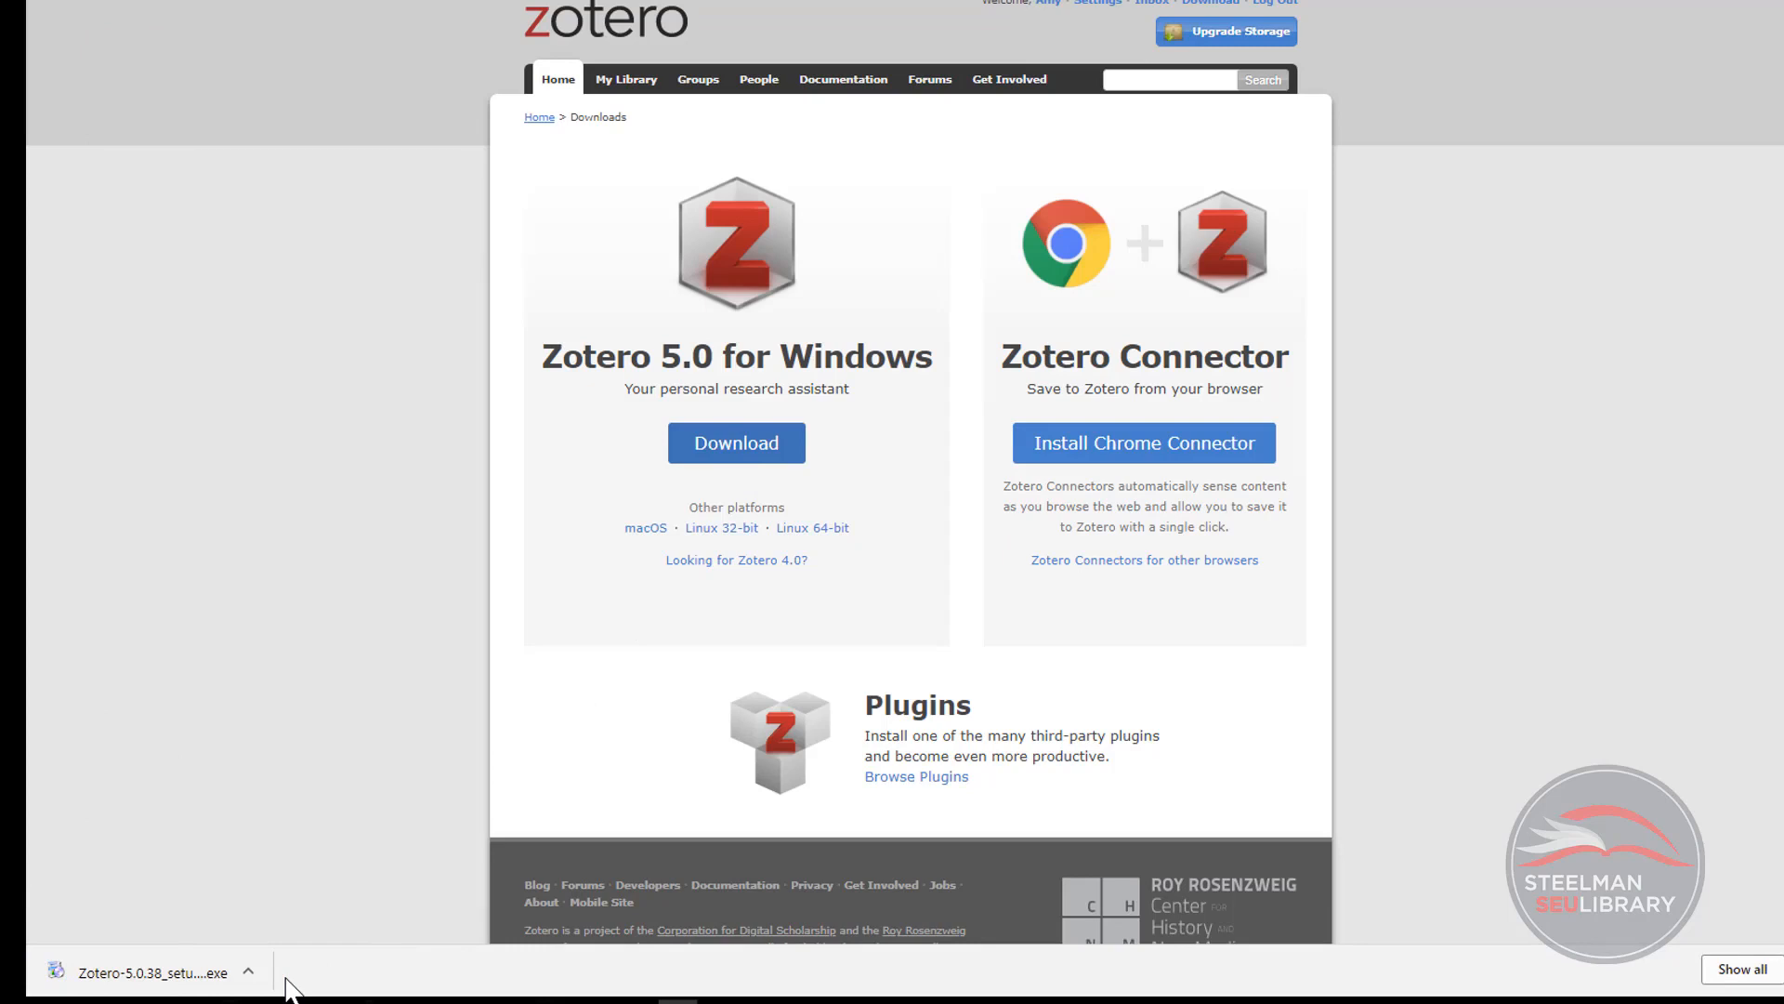
{"action": "mouse_move", "coordinate": [366, 926]}
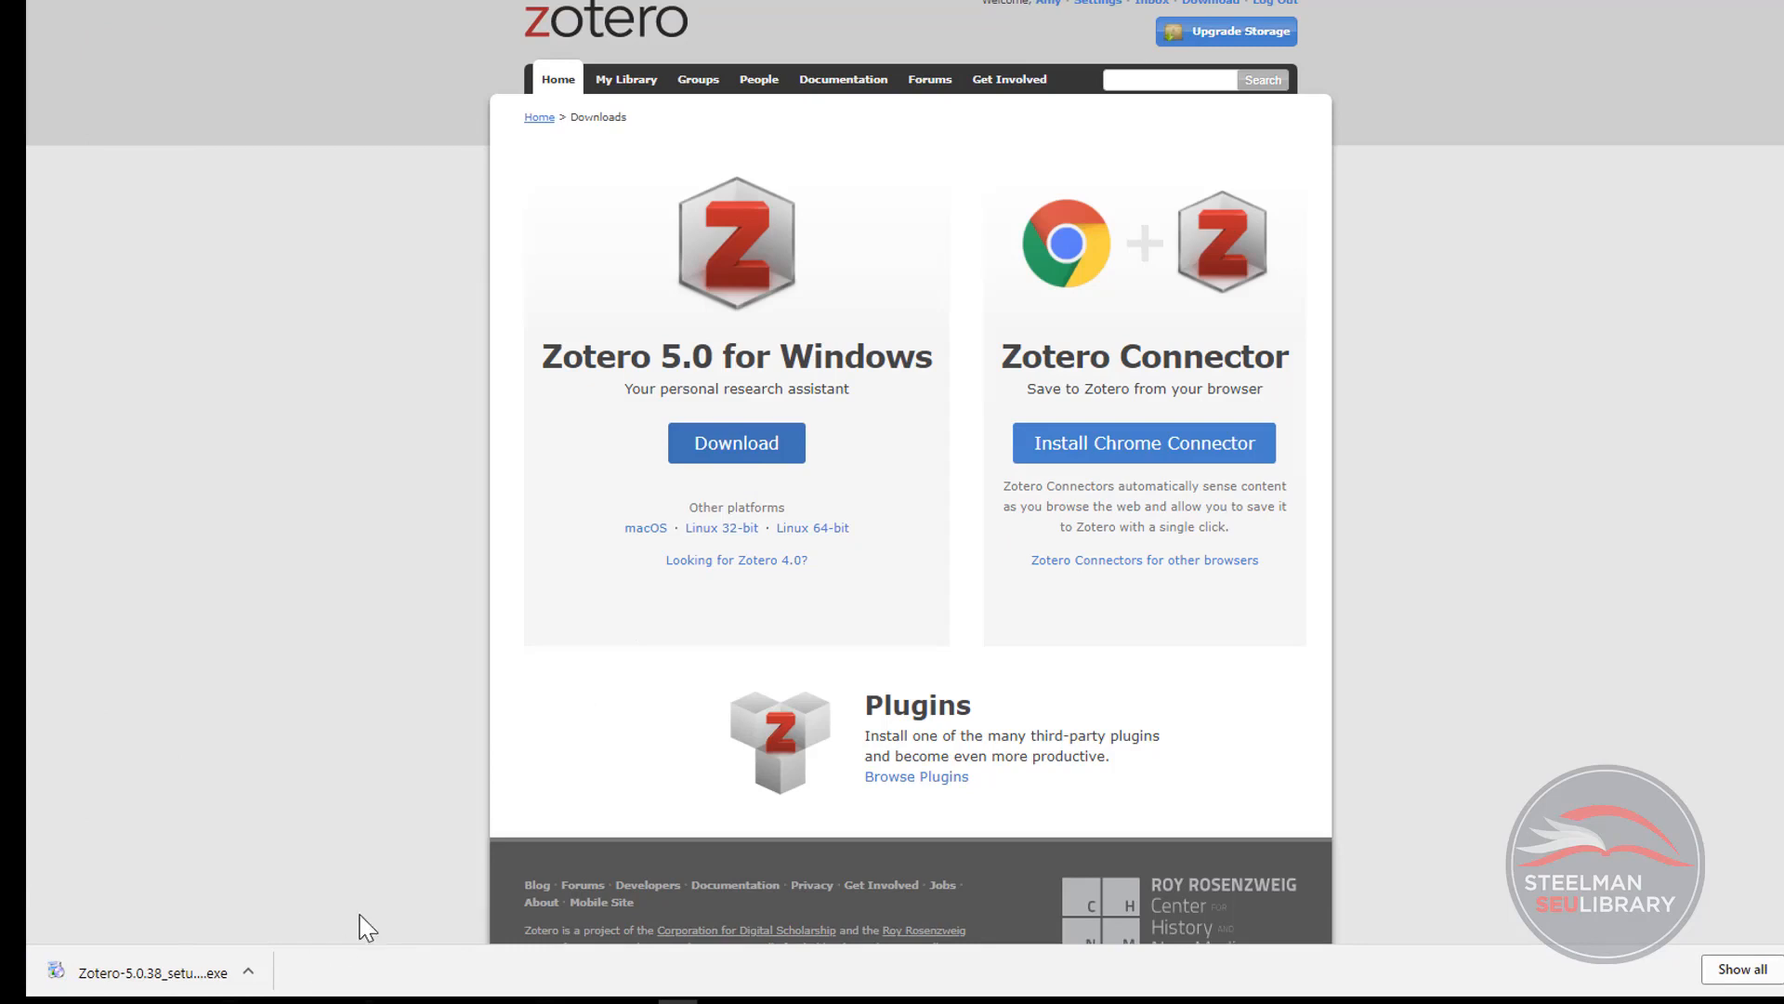
{"action": "mouse_move", "coordinate": [1144, 442]}
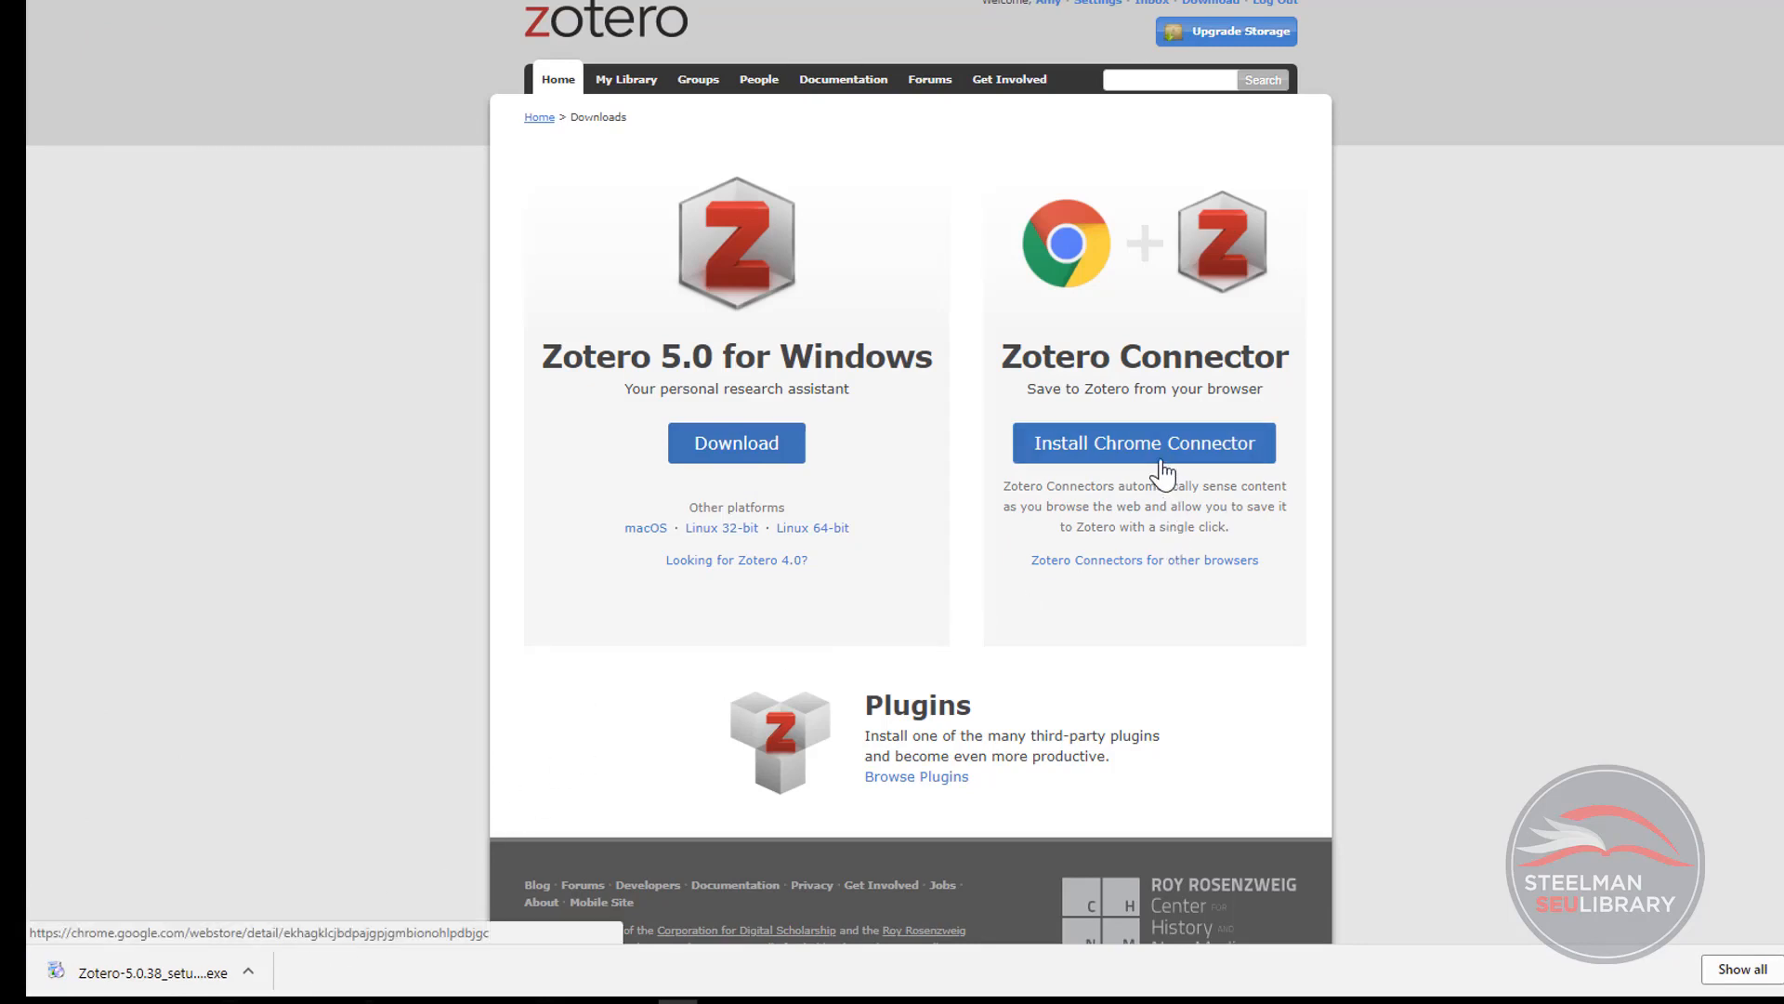
{"action": "mouse_move", "coordinate": [1169, 469]}
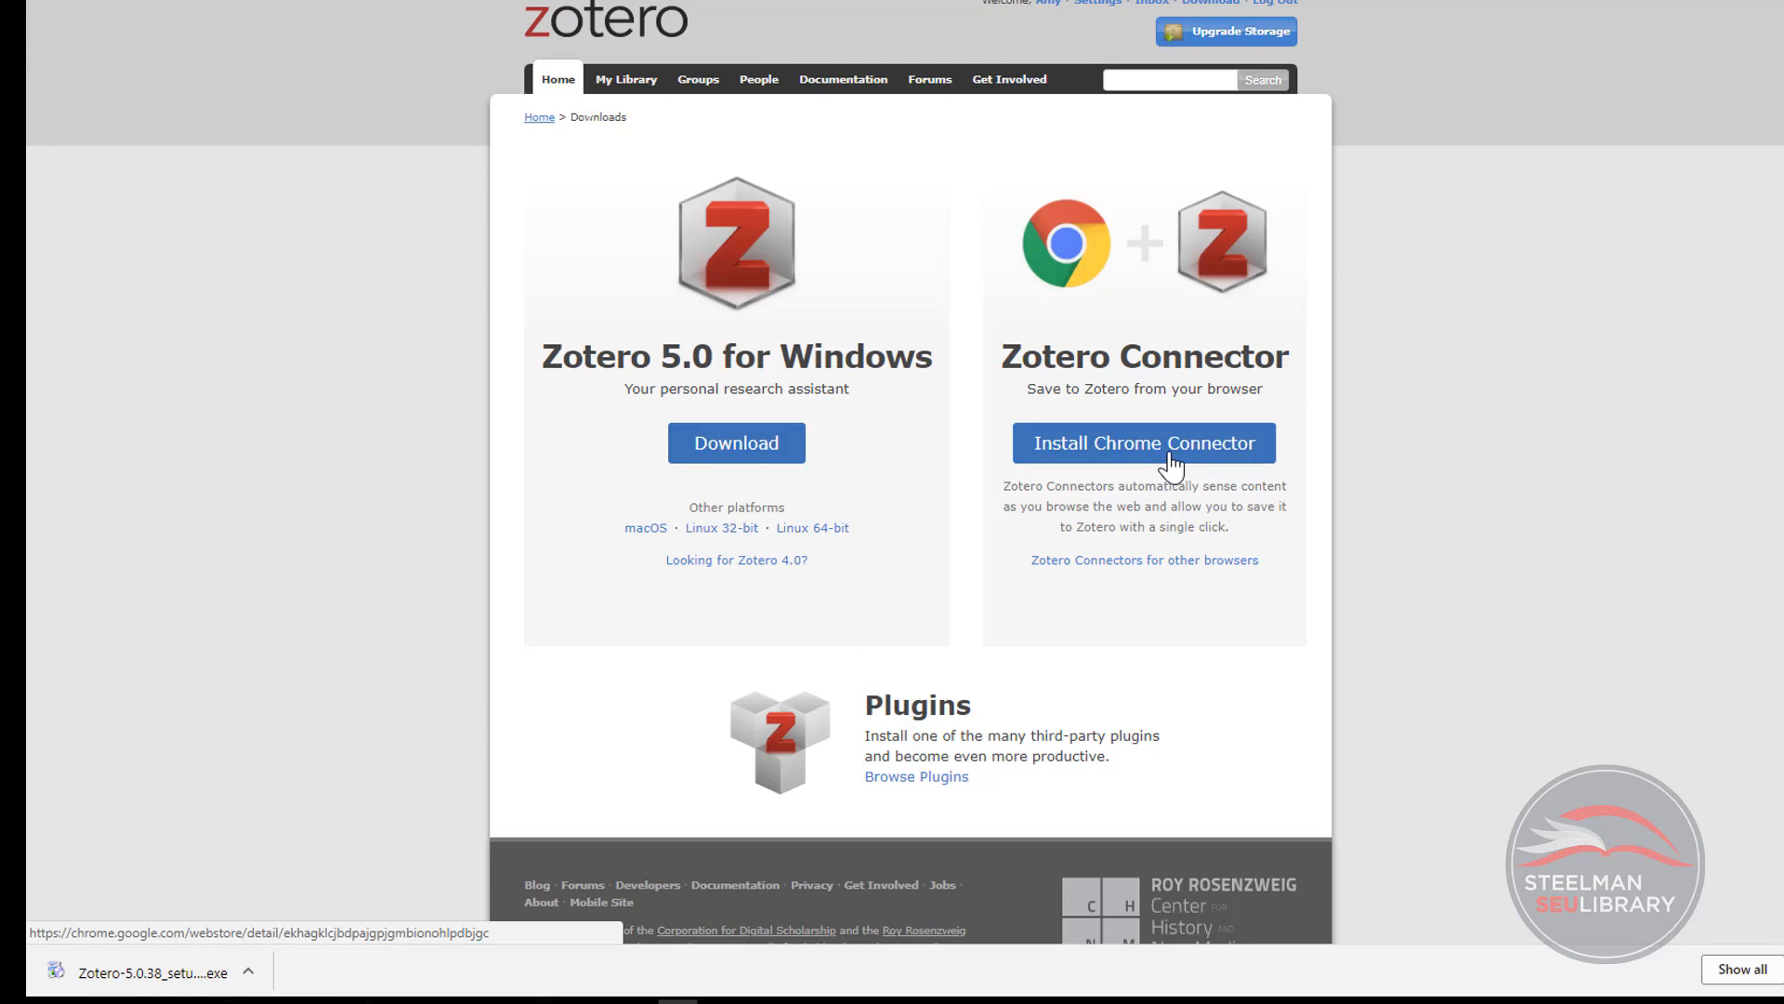
Step: Add the Zotero Connector extension to Chrome and show its Chrome Web Store listing
{"action": "left_click", "coordinate": [1143, 442]}
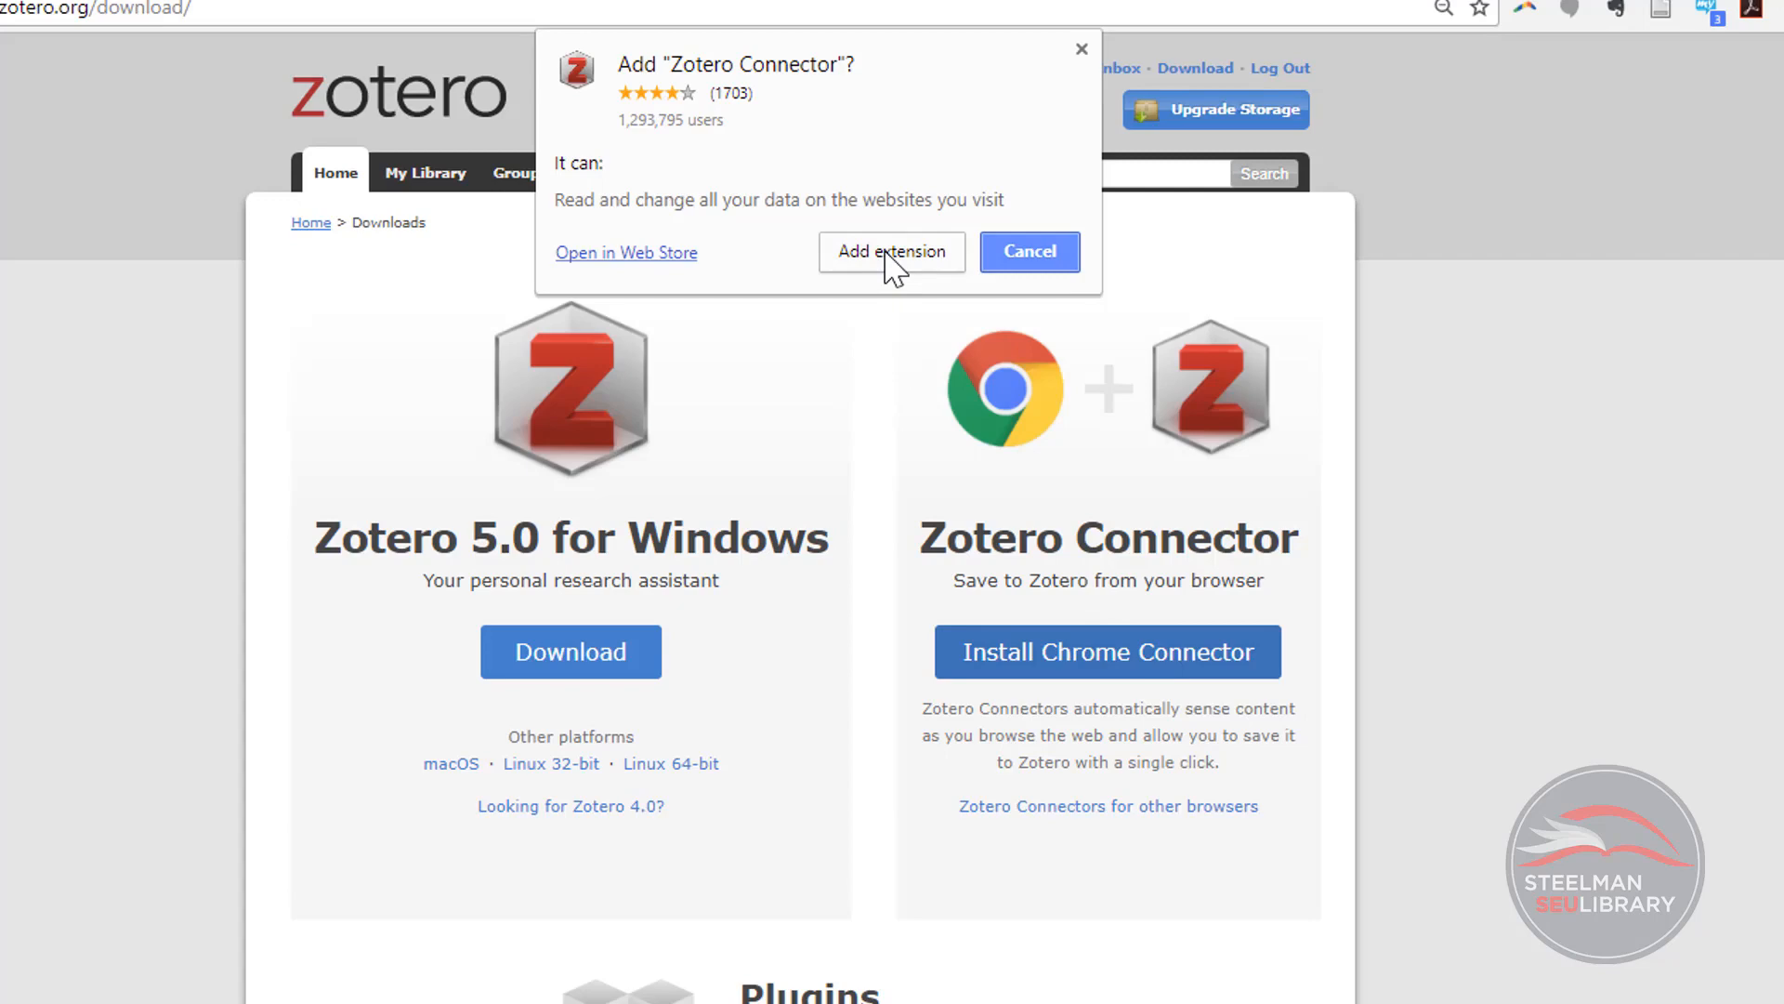
{"action": "mouse_move", "coordinate": [641, 285]}
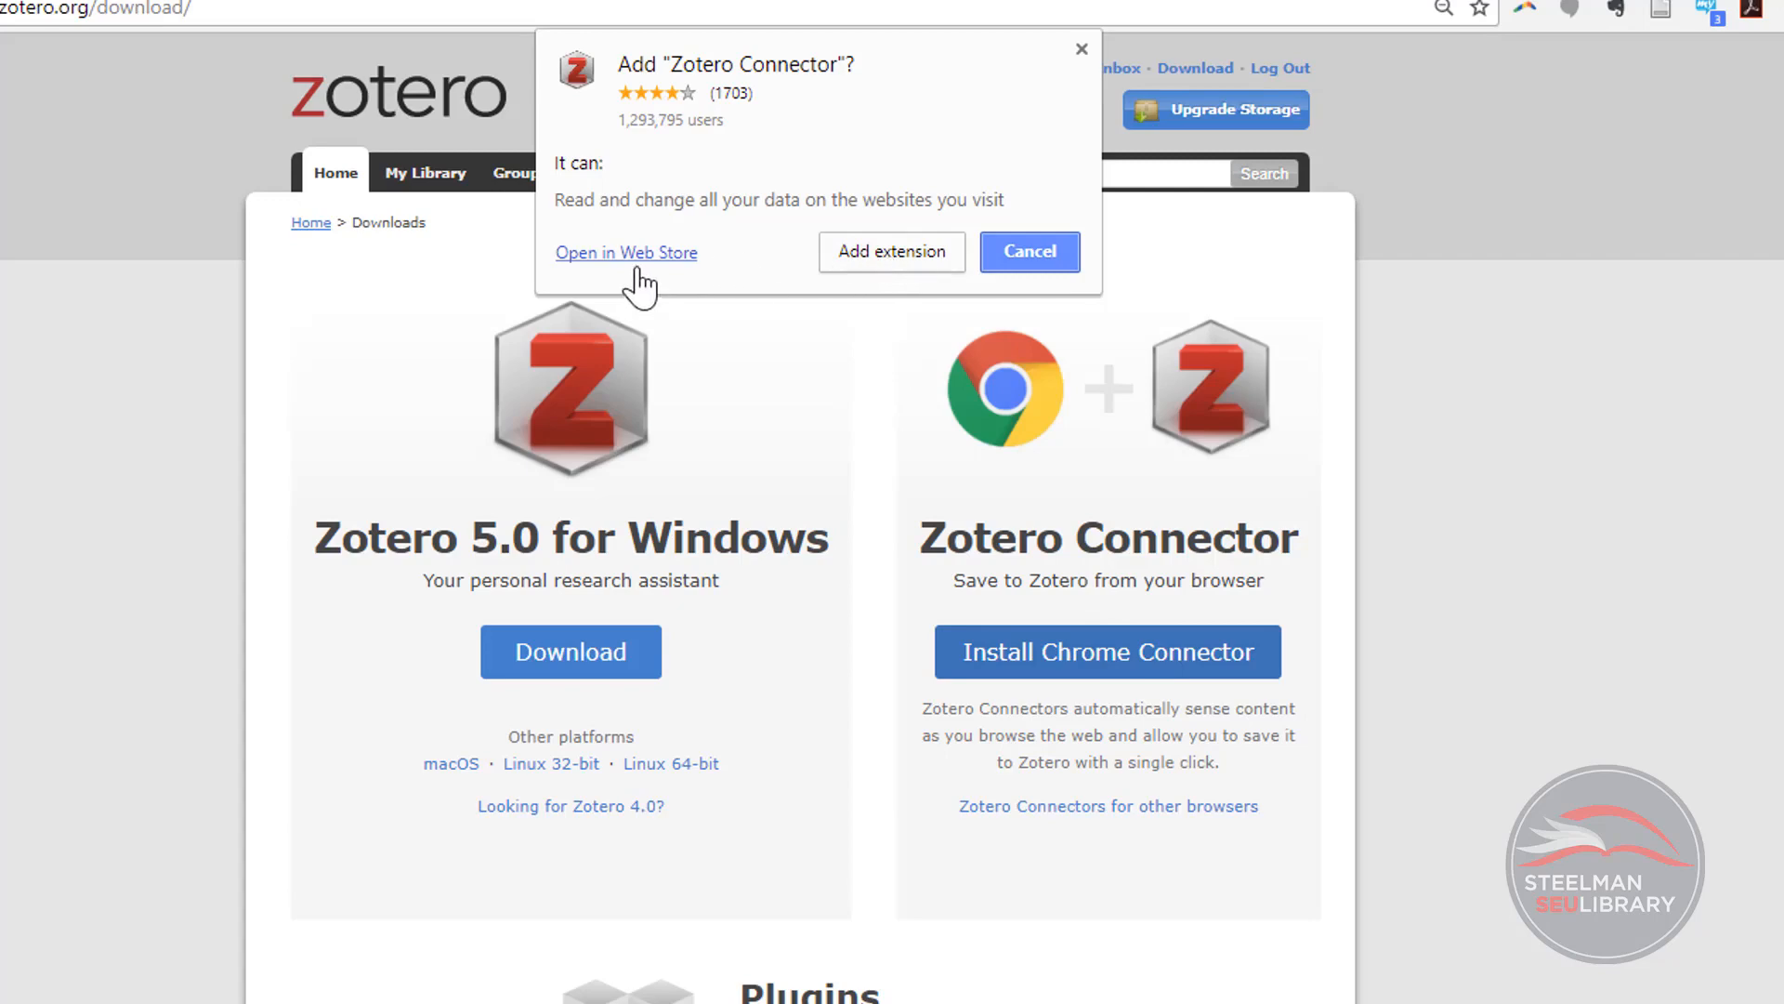
{"action": "left_click", "coordinate": [625, 253]}
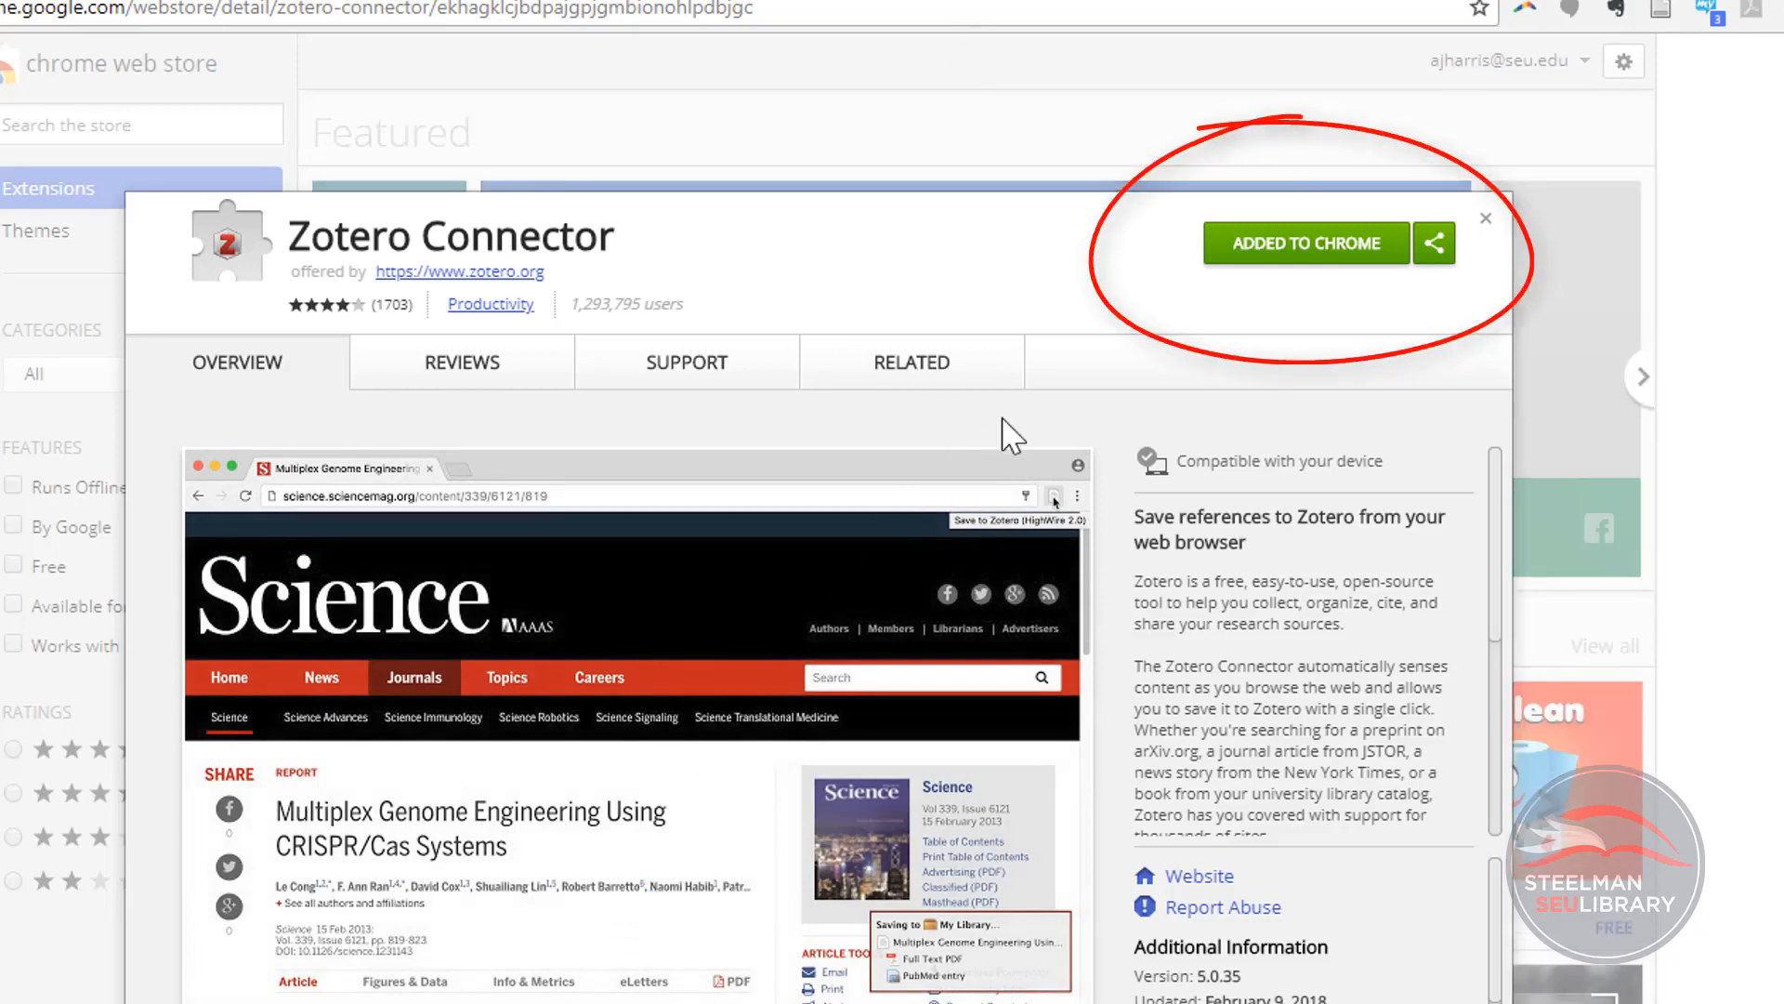
{"action": "mouse_move", "coordinate": [1457, 296]}
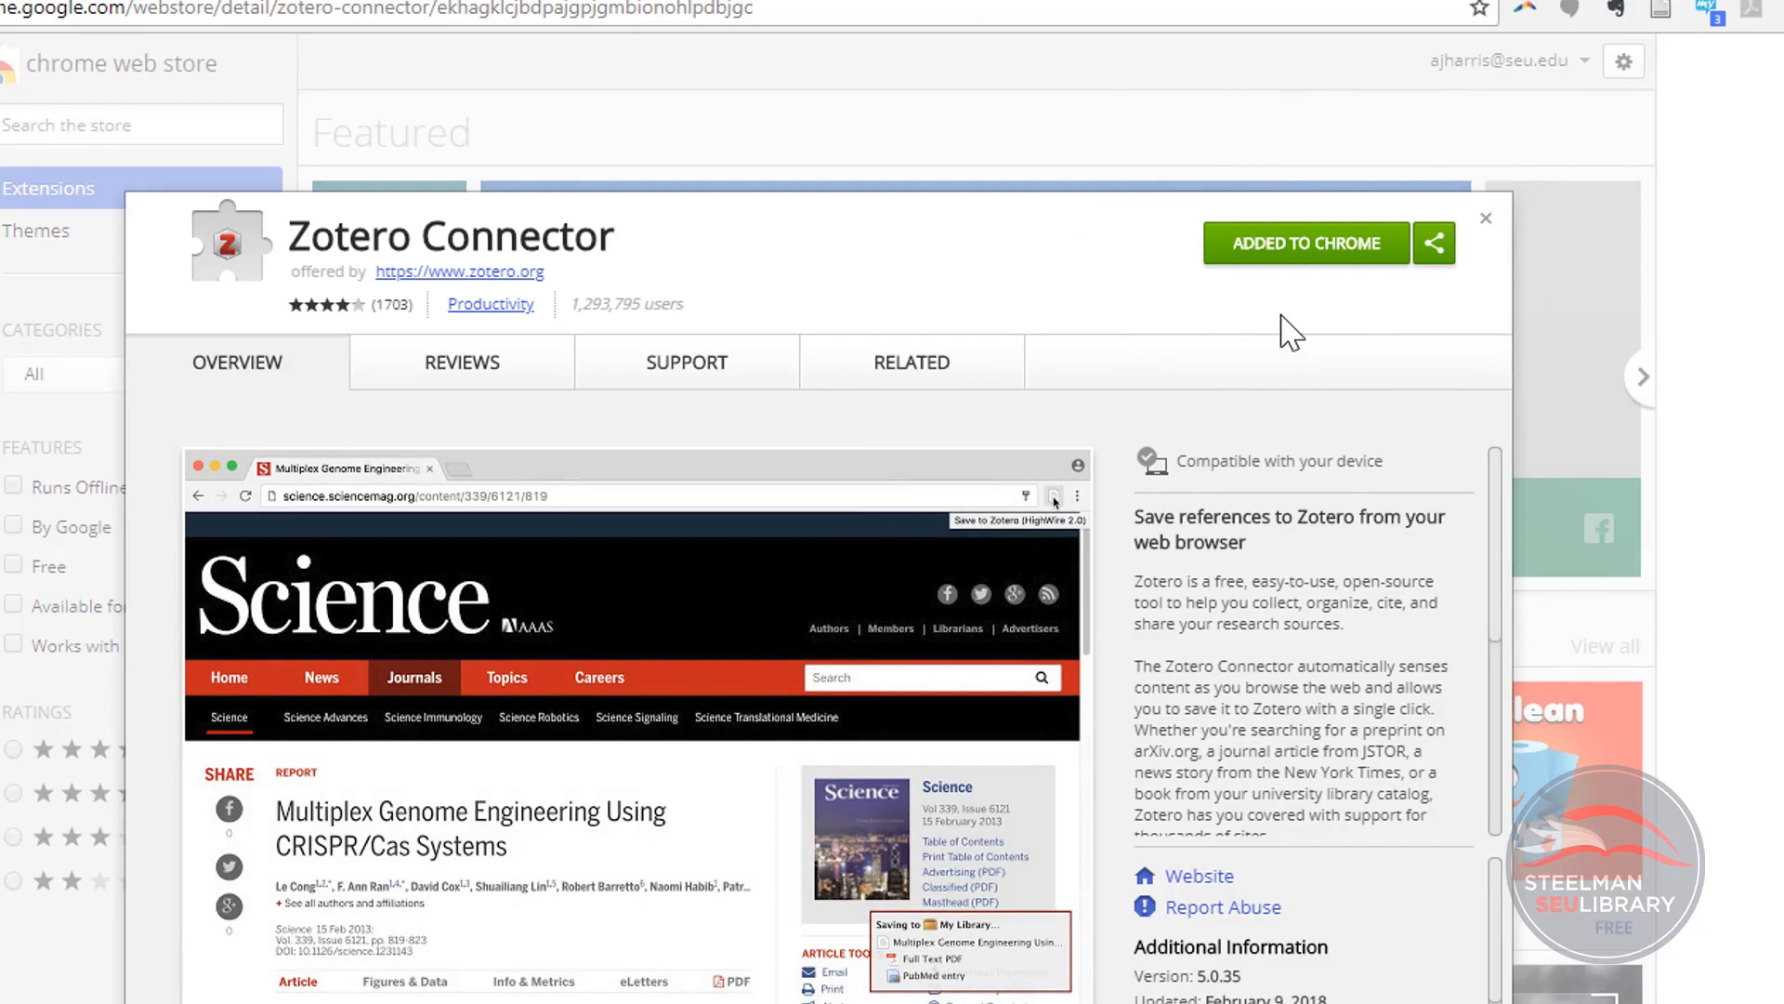
{"action": "mouse_move", "coordinate": [1286, 279]}
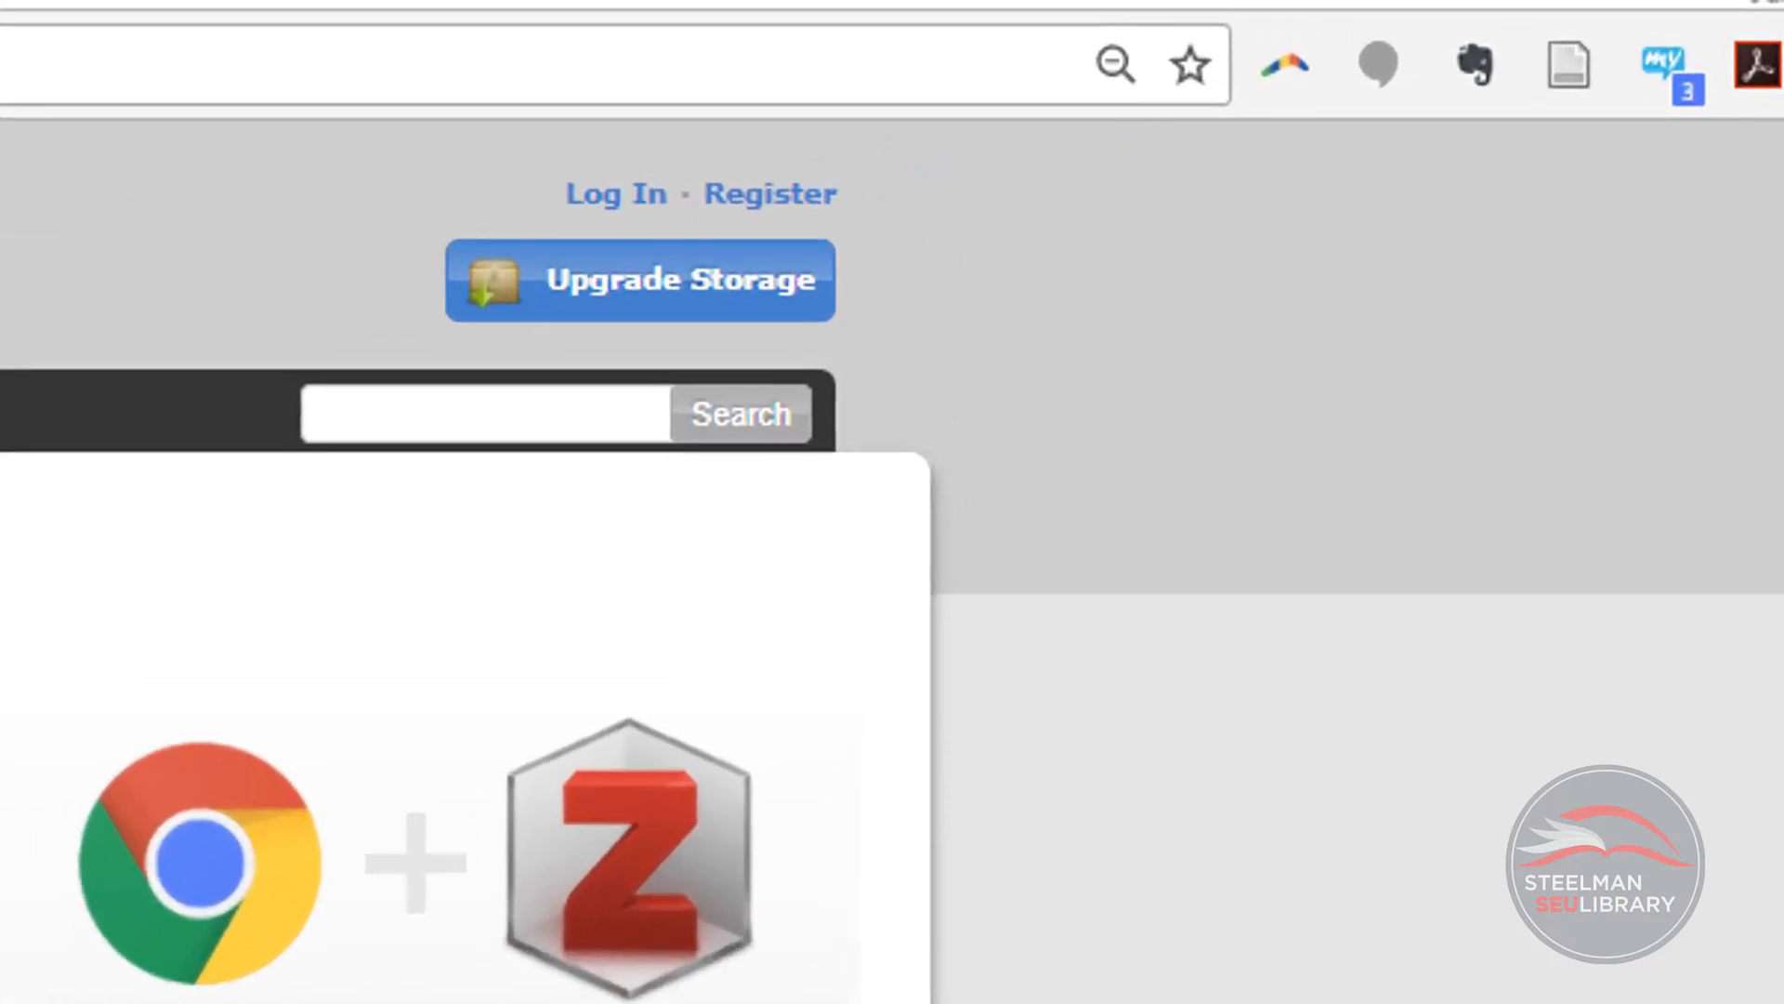
{"action": "mouse_move", "coordinate": [757, 195]}
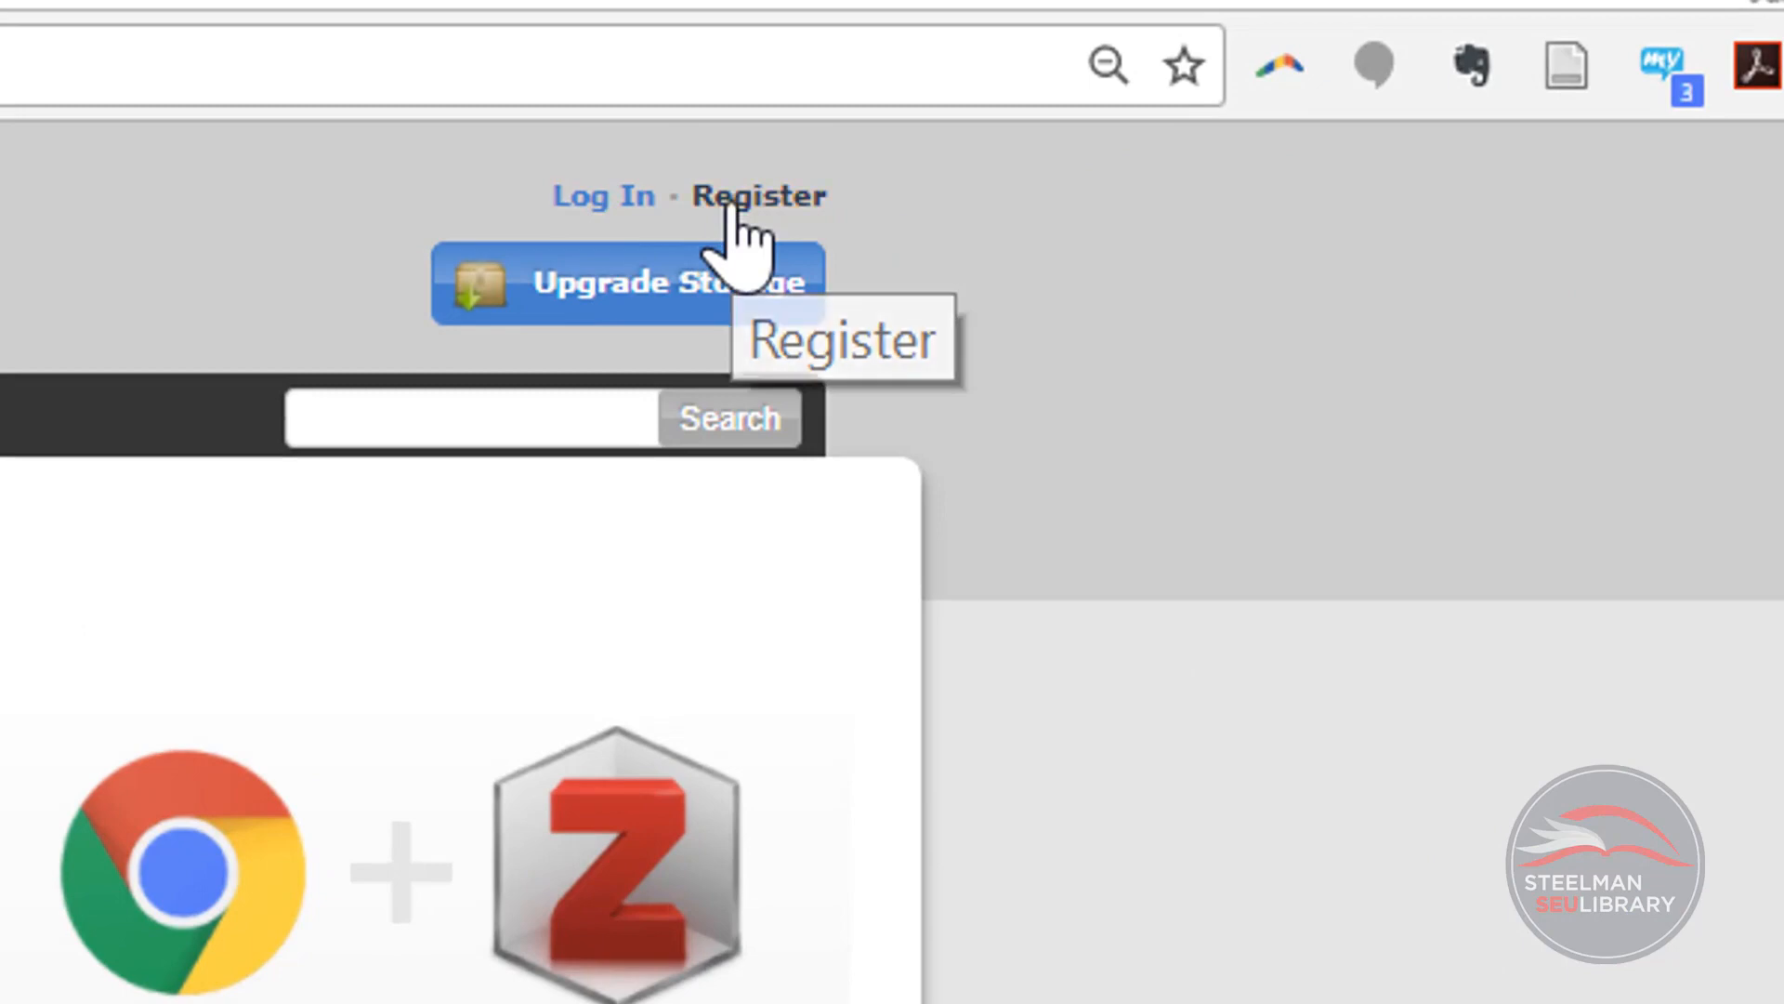
Step: Use the Register link to display the empty Zotero account sign-up form
{"action": "left_click", "coordinate": [758, 195]}
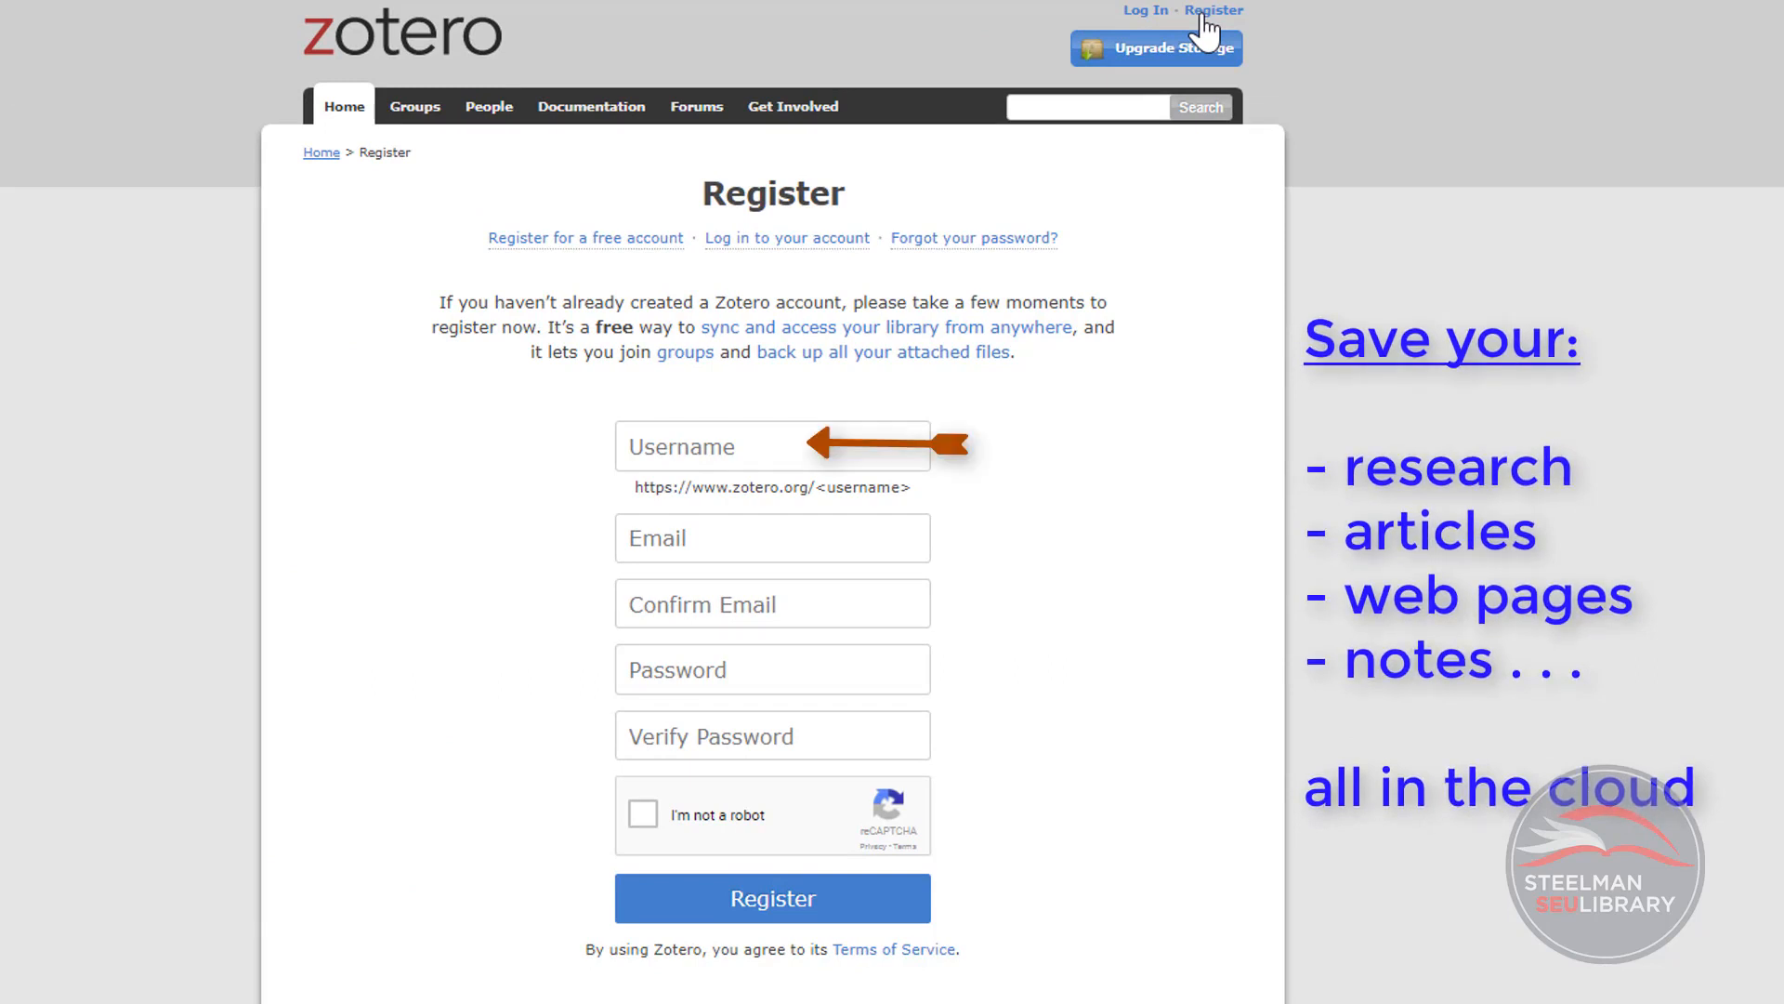
{"action": "mouse_move", "coordinate": [965, 472]}
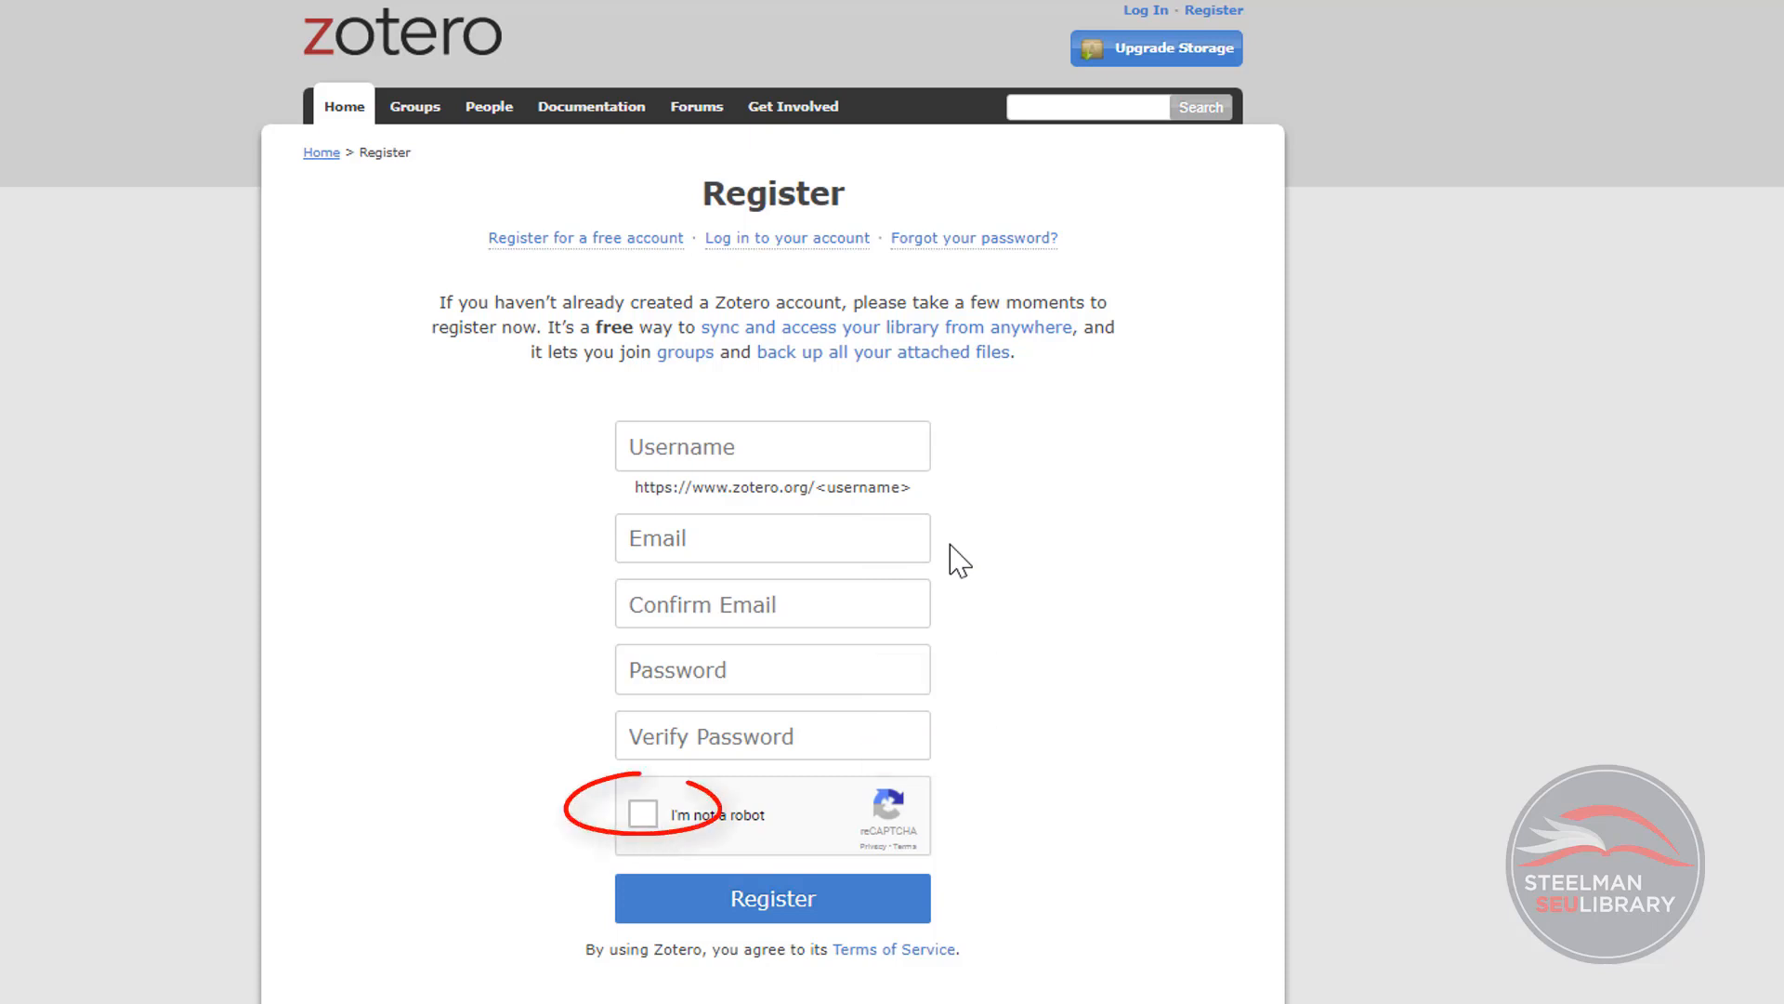
{"action": "mouse_move", "coordinate": [964, 699]}
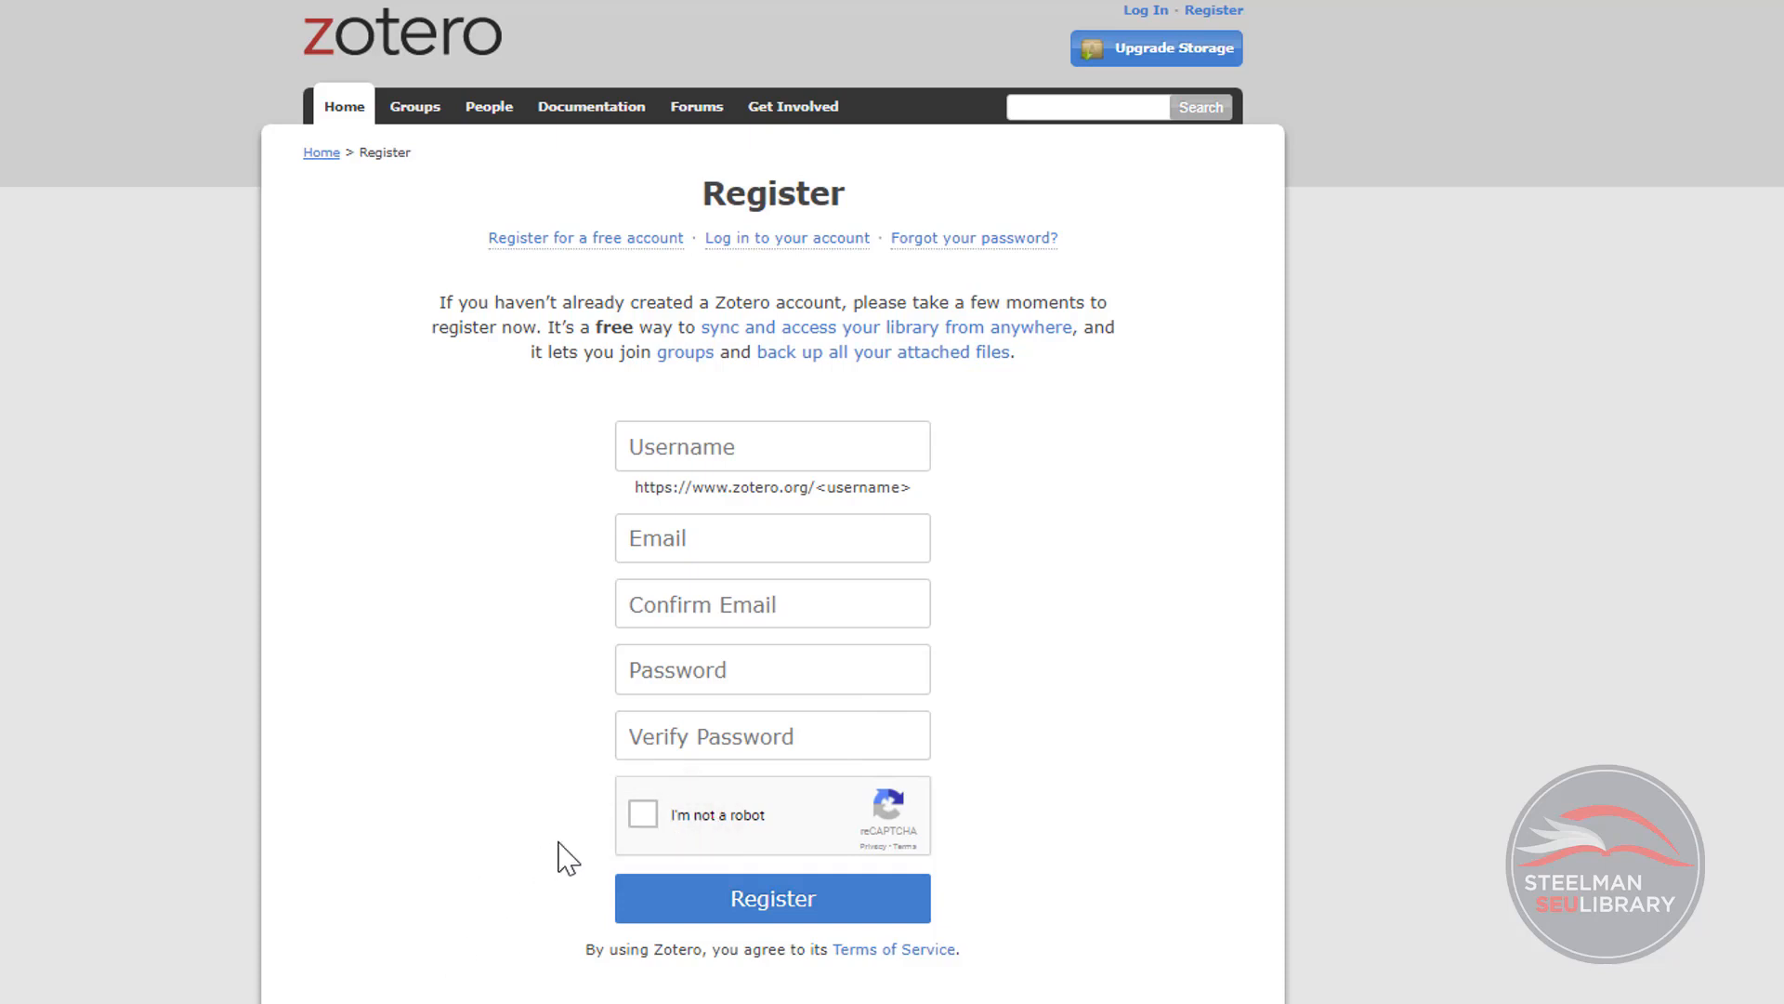
{"action": "mouse_move", "coordinate": [643, 815]}
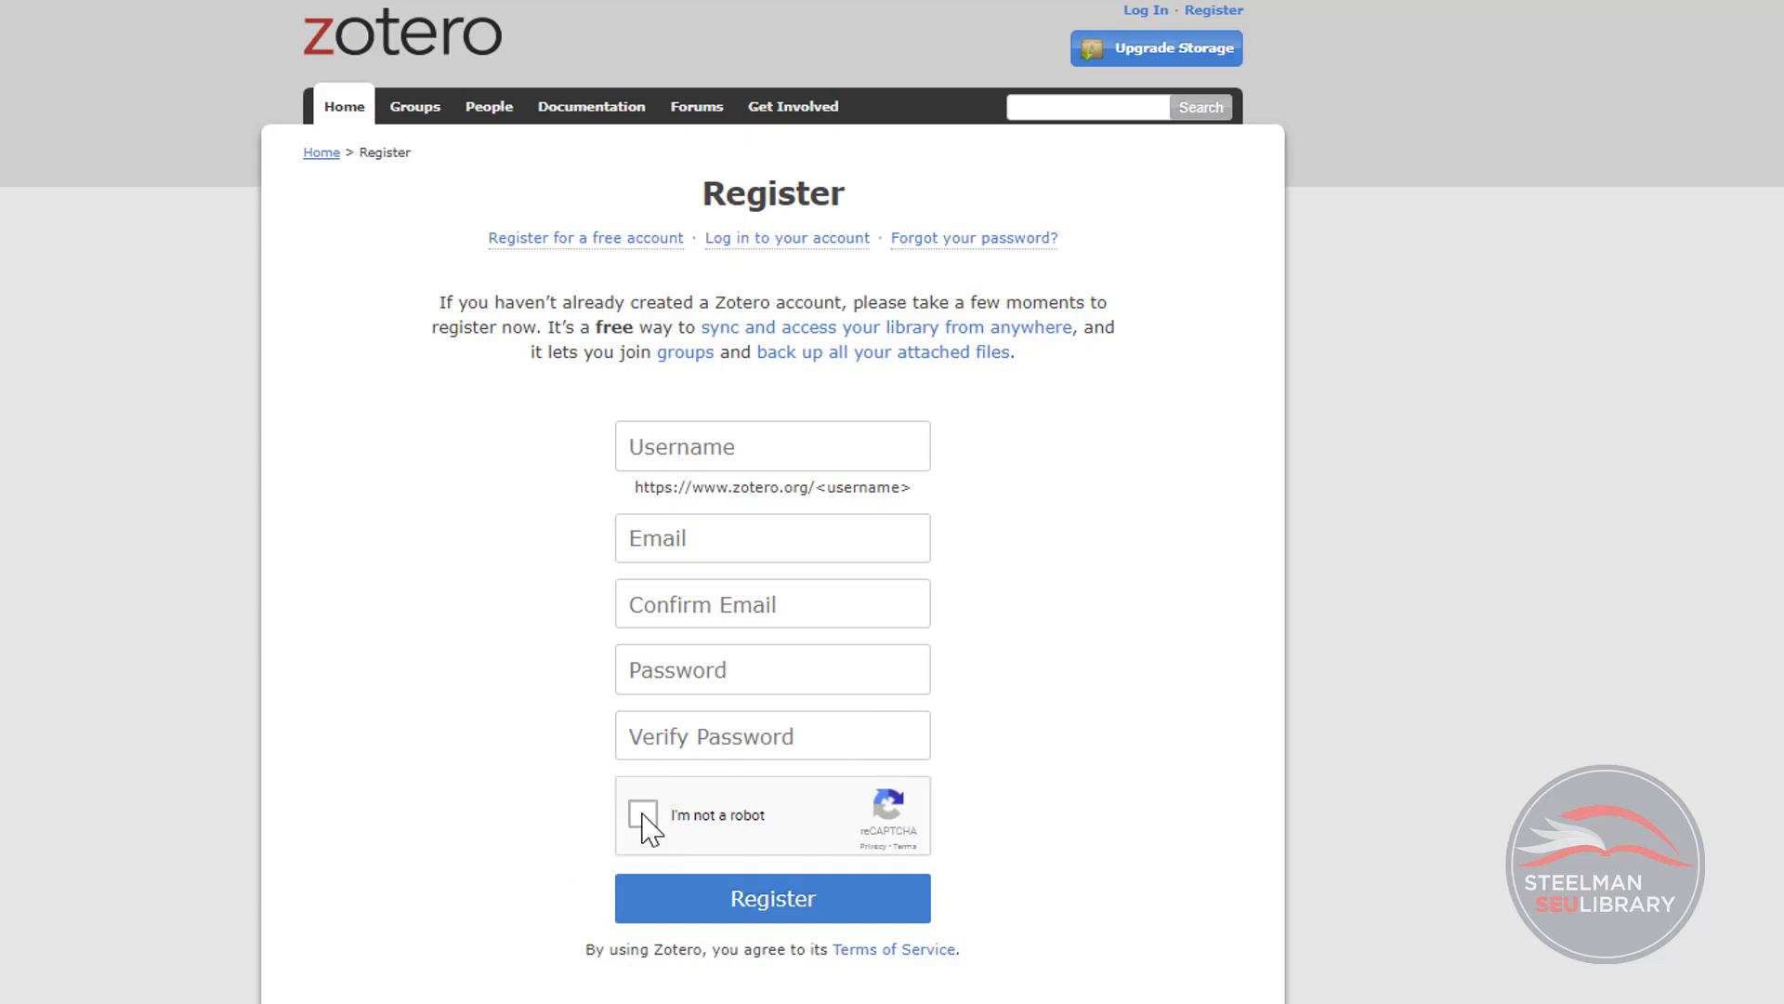
{"action": "mouse_move", "coordinate": [771, 898]}
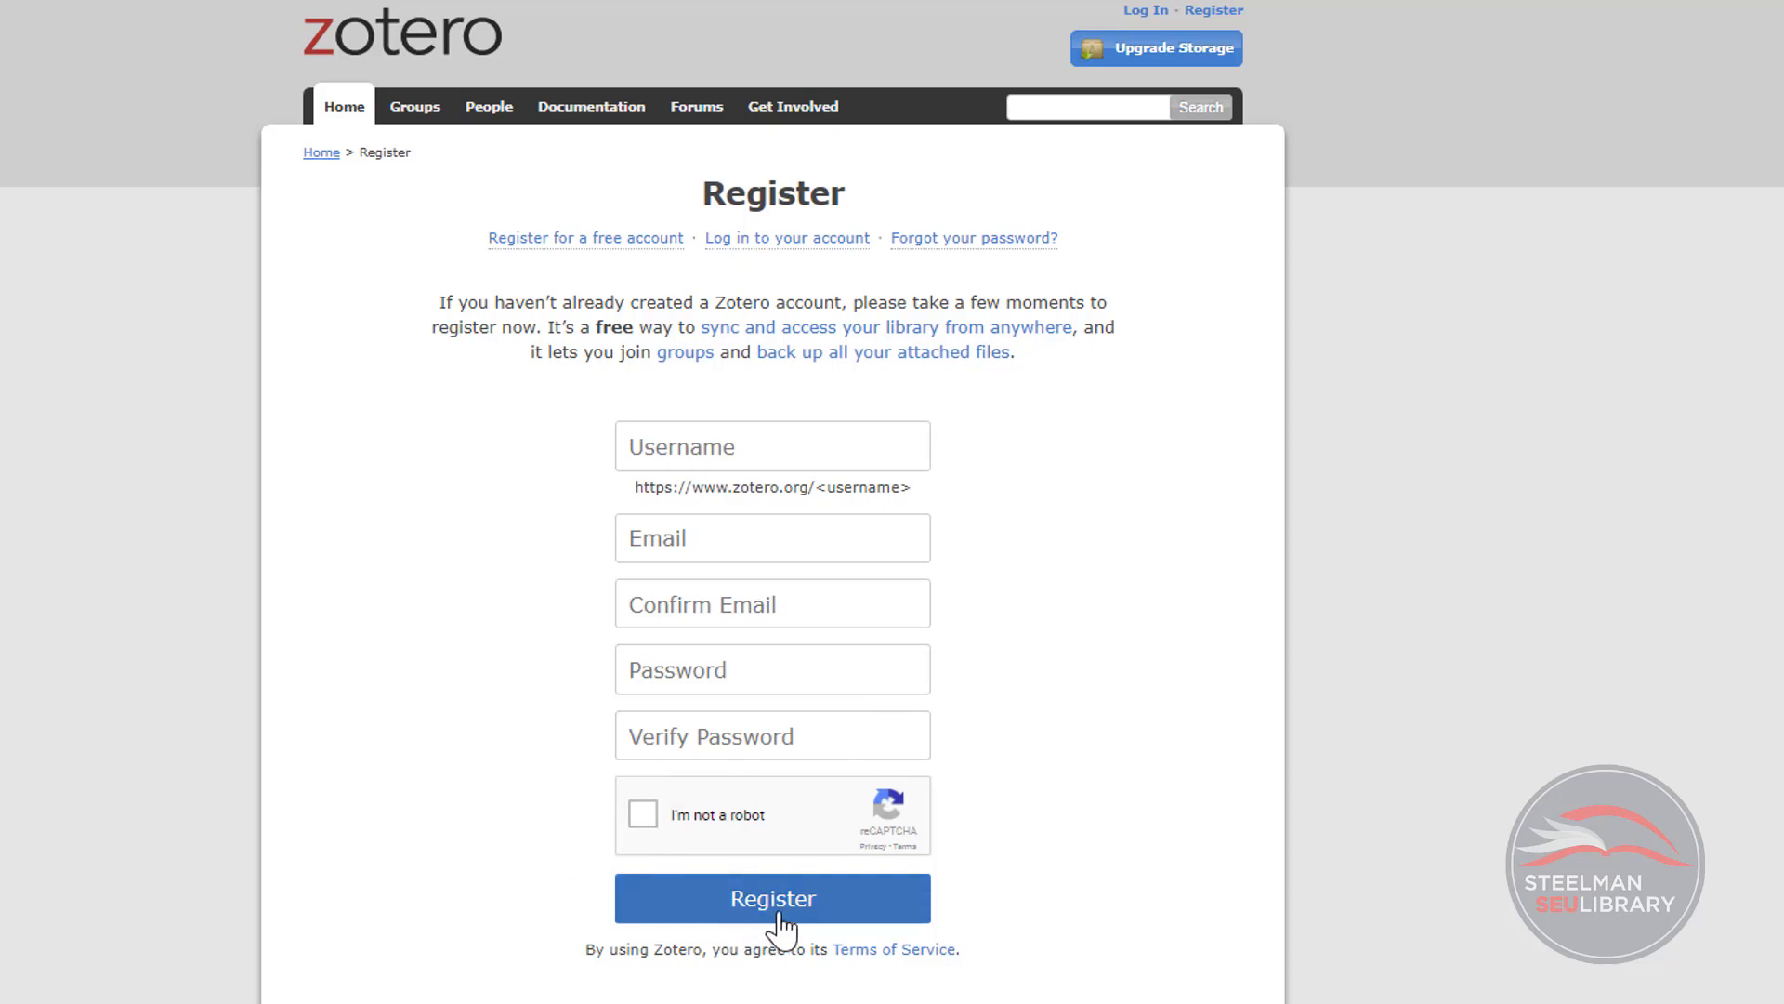
{"action": "mouse_move", "coordinate": [1281, 844]}
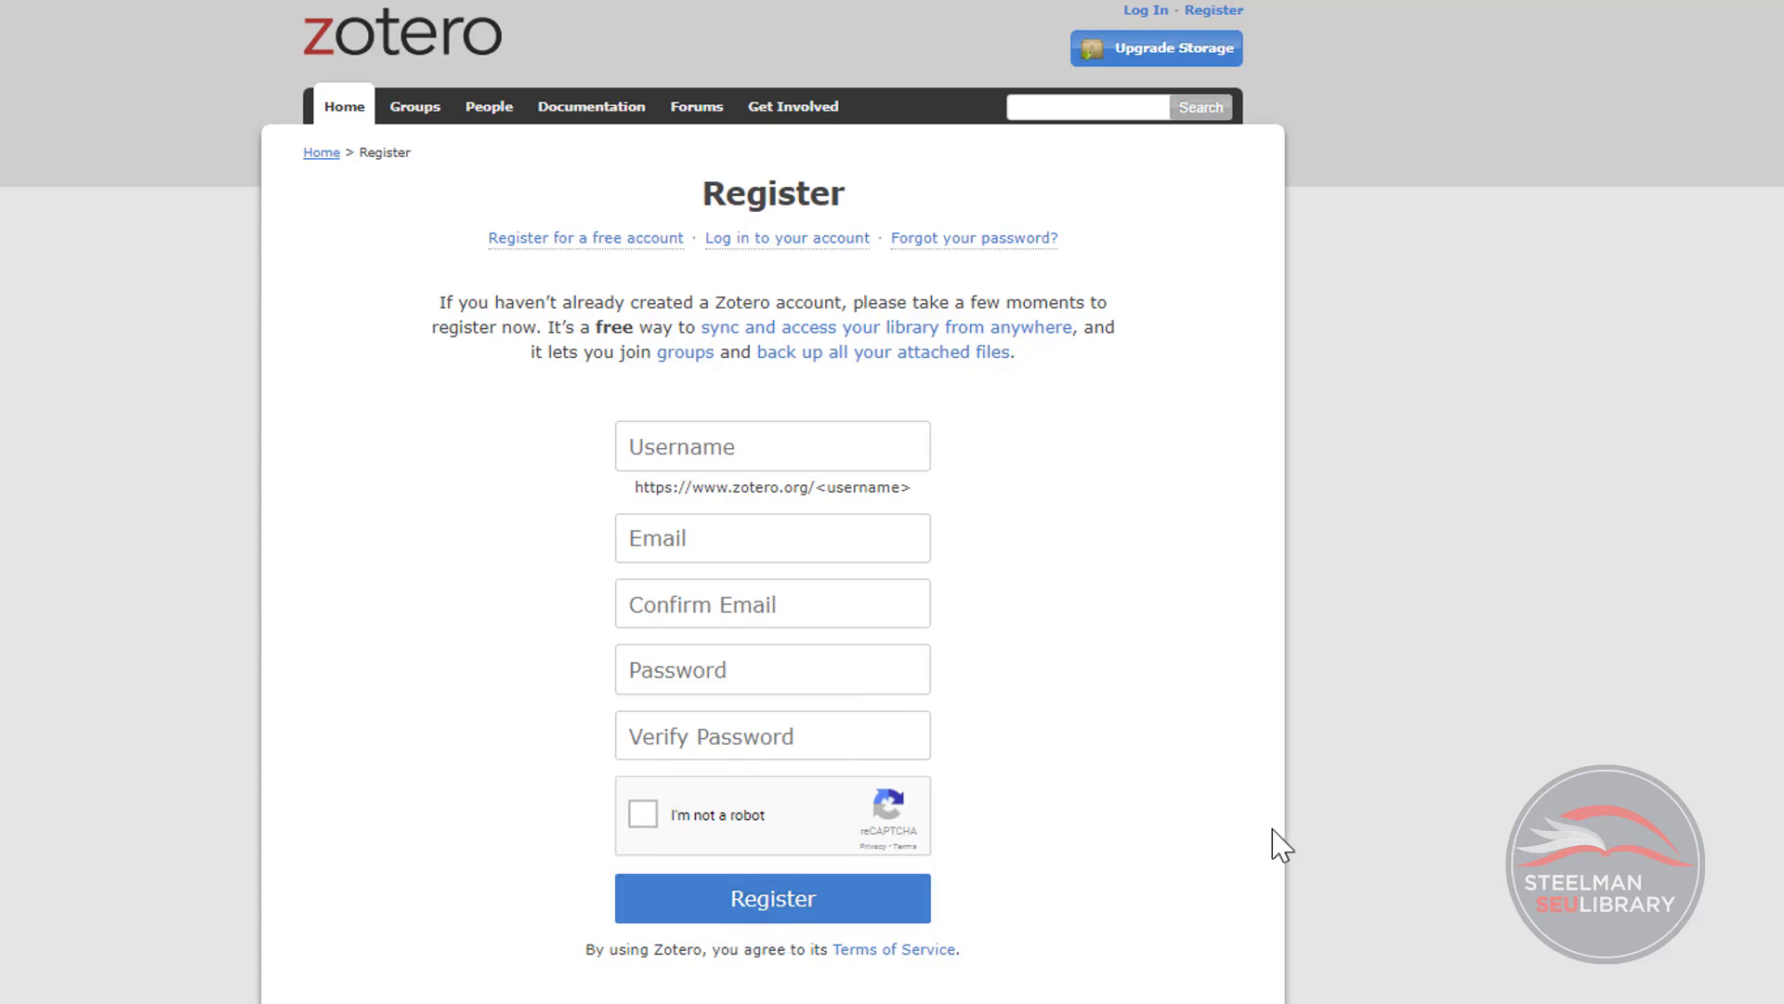